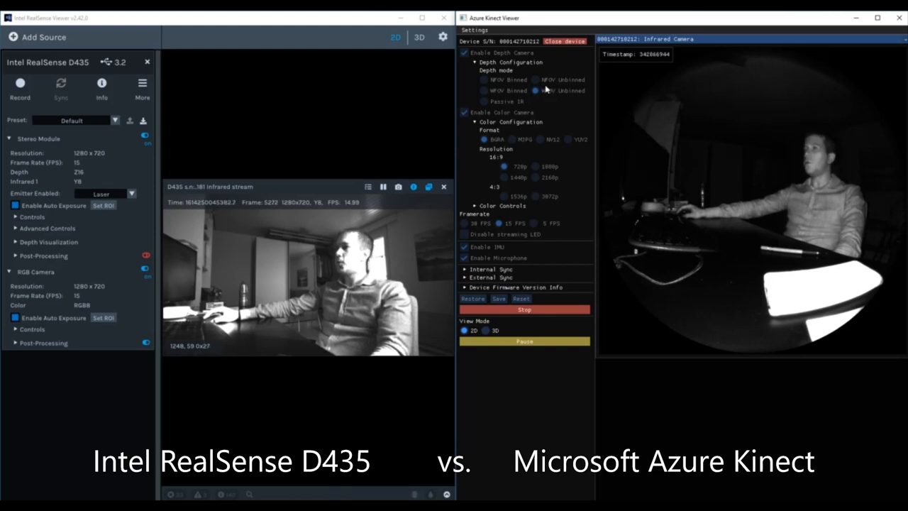
mouse_move(817, 66)
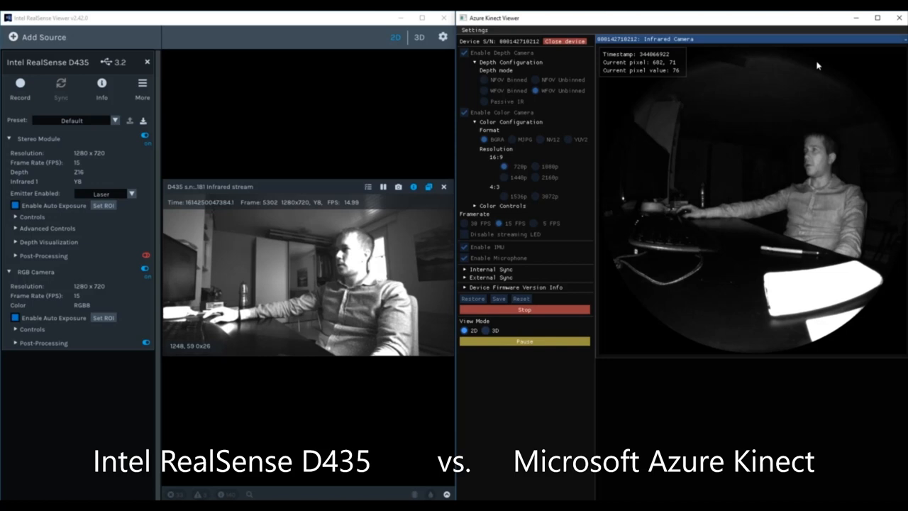
mouse_move(537, 282)
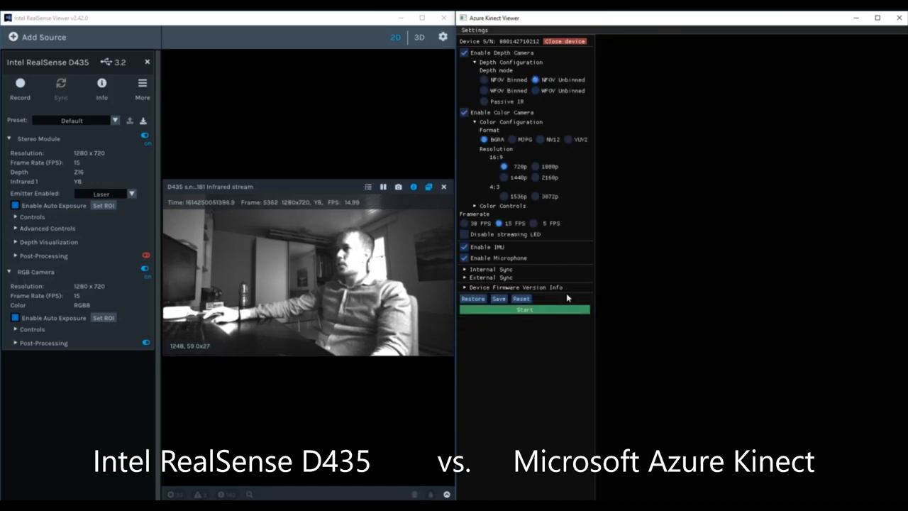
Restart the Azure Kinect device so it streams the infrared camera with revised depth settings
left_click(525, 309)
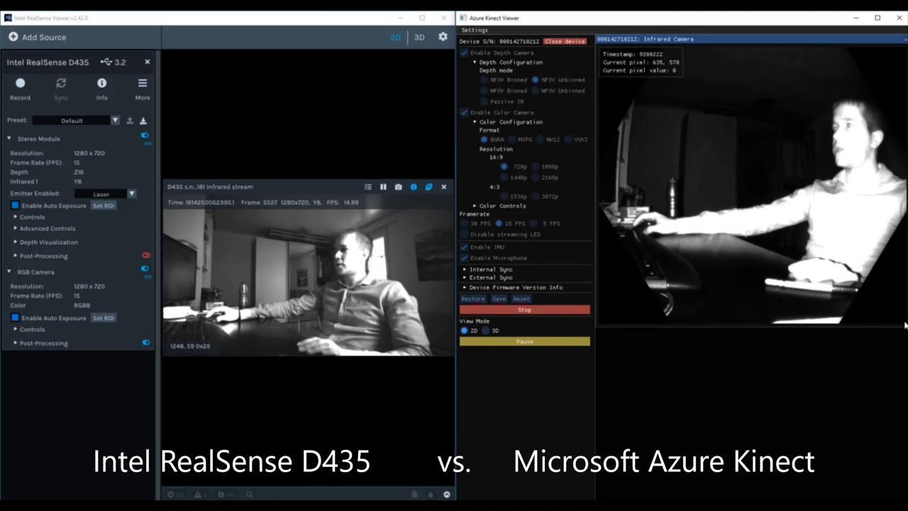
mouse_move(755, 270)
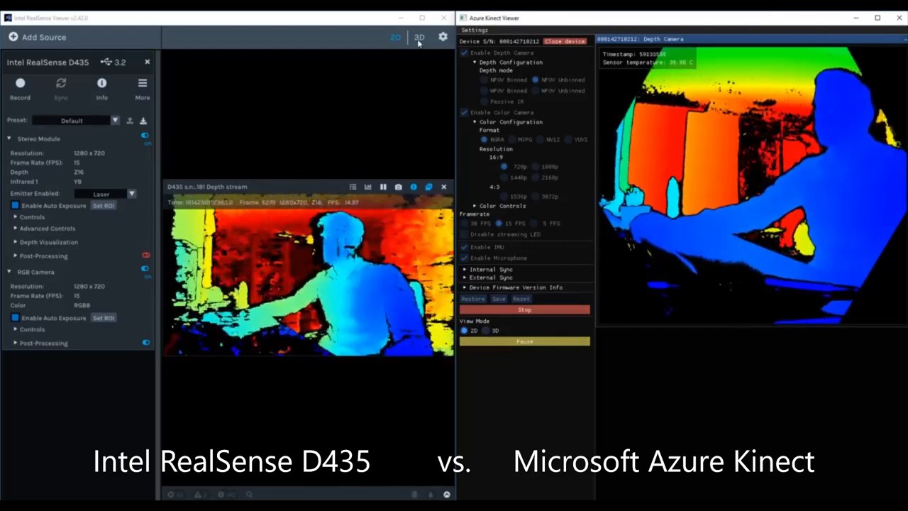
Render the RealSense depth stream as a 3D point cloud beside the Kinect colorized depth view
left_click(420, 37)
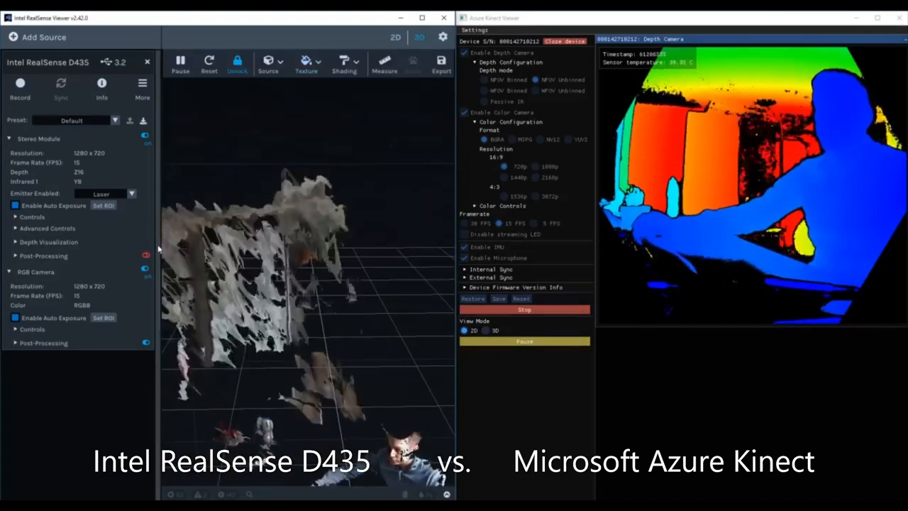